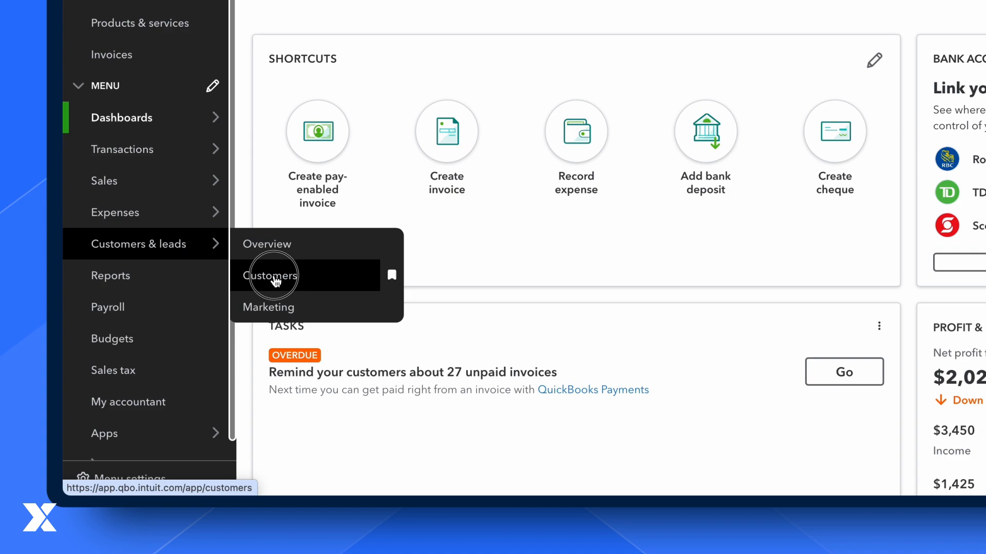
View the QuickBooks Customers list alongside the MaintainX Customers page for comparison.
left_click(270, 275)
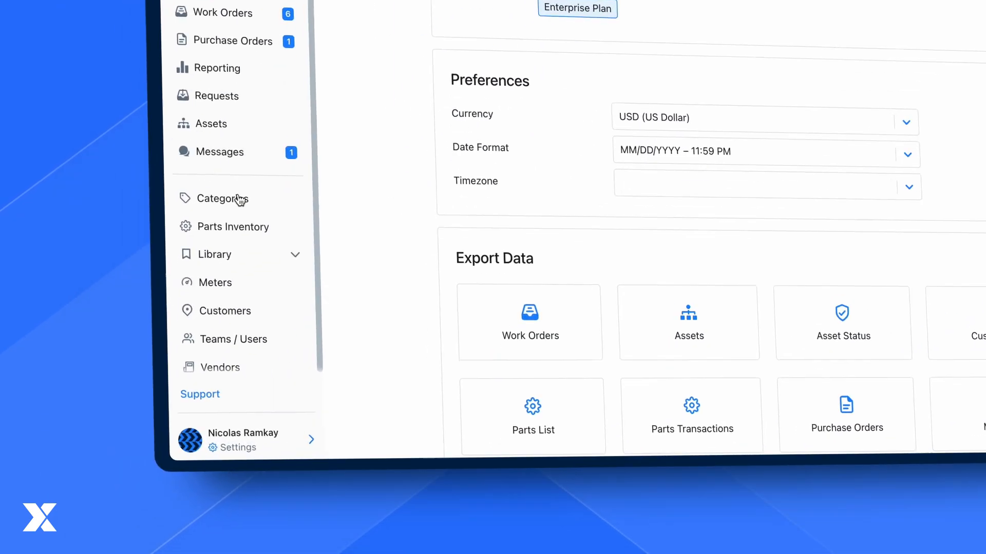
left_click(225, 311)
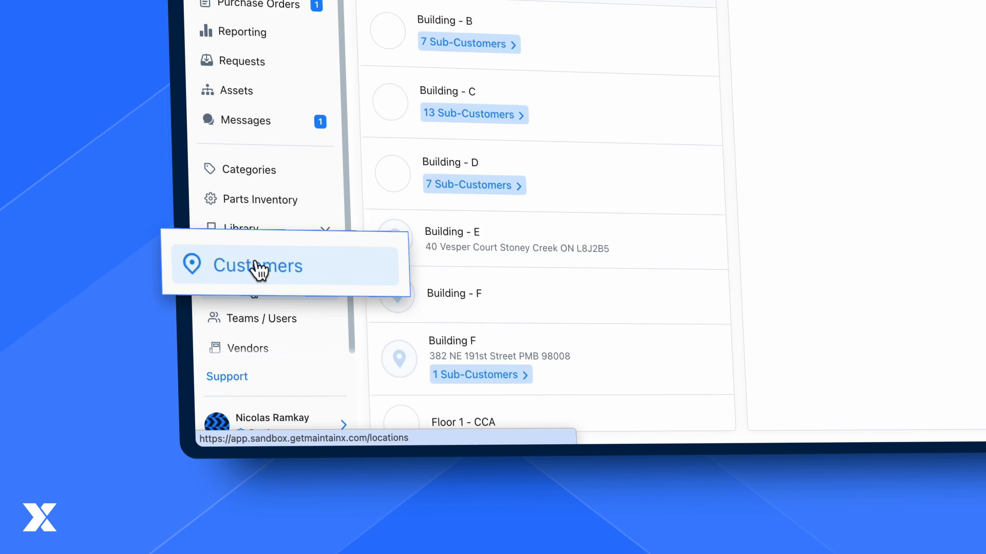
left_click(257, 265)
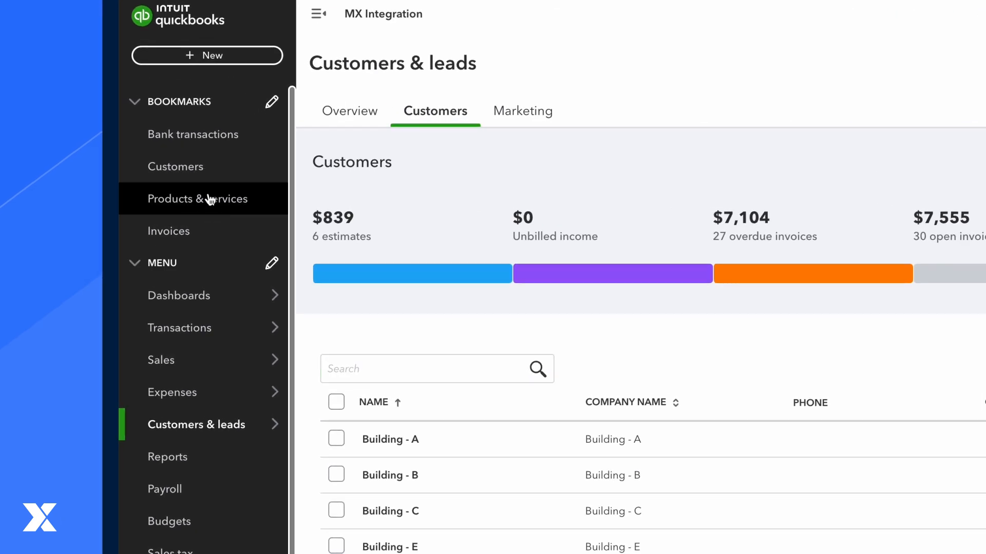
Show the QuickBooks Products & services list with its inventory and service items.
left_click(199, 198)
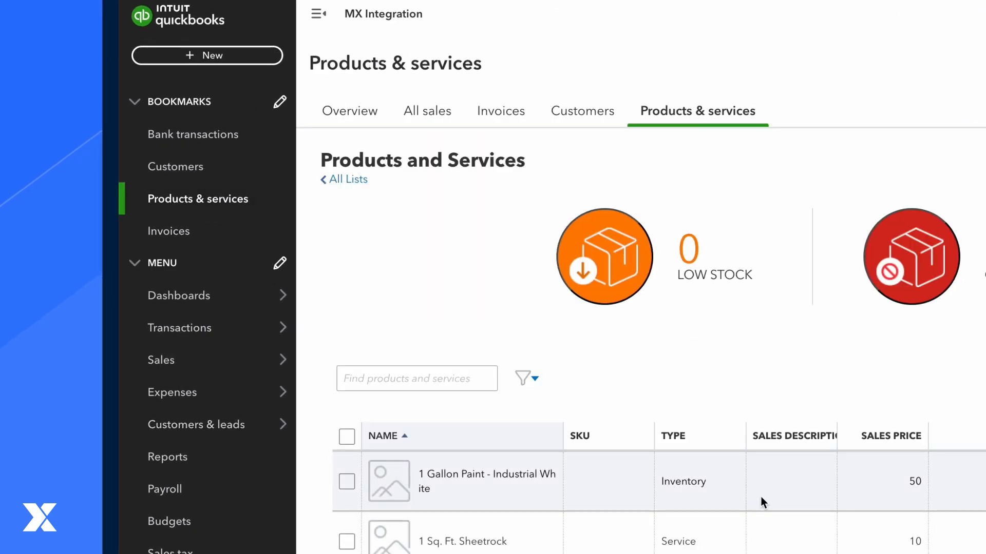
scroll("down", 3)
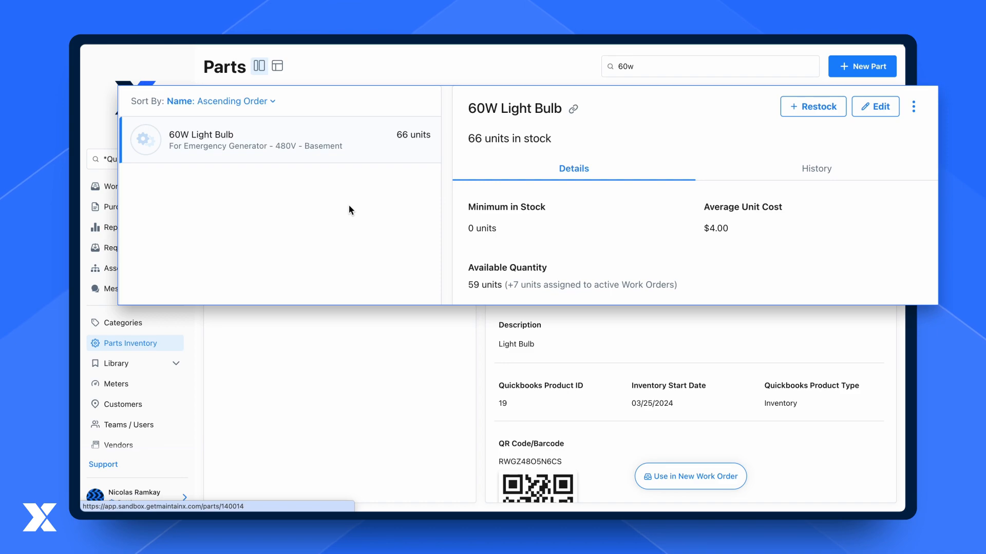
Start a new work order in MaintainX after reviewing the 60W Light Bulb part.
left_click(123, 186)
type("6-")
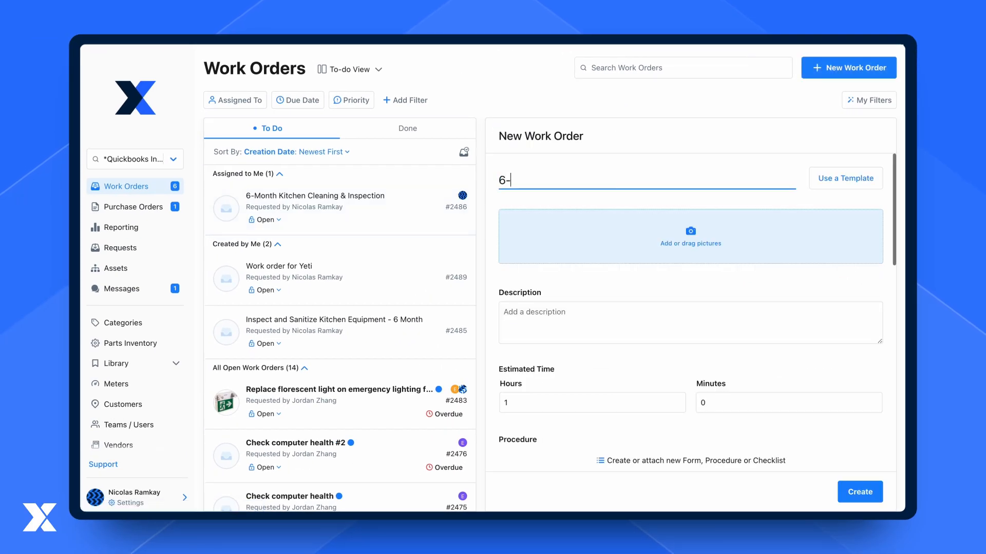
Create work order "6-Month cleaning & inspection" for Kronish's Bake Shop with a 6-month clean description.
type("Month cl")
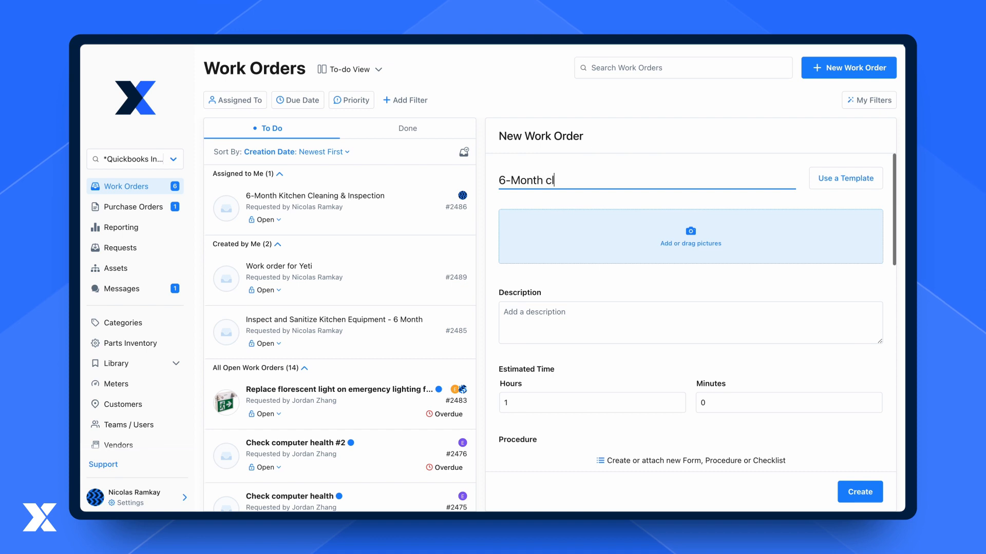
type("eaning")
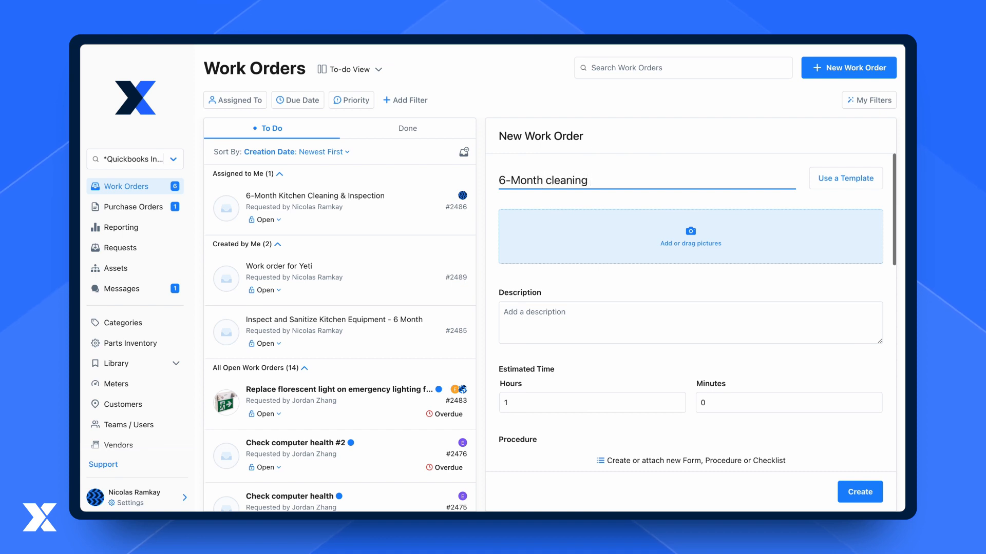
type("& inspection")
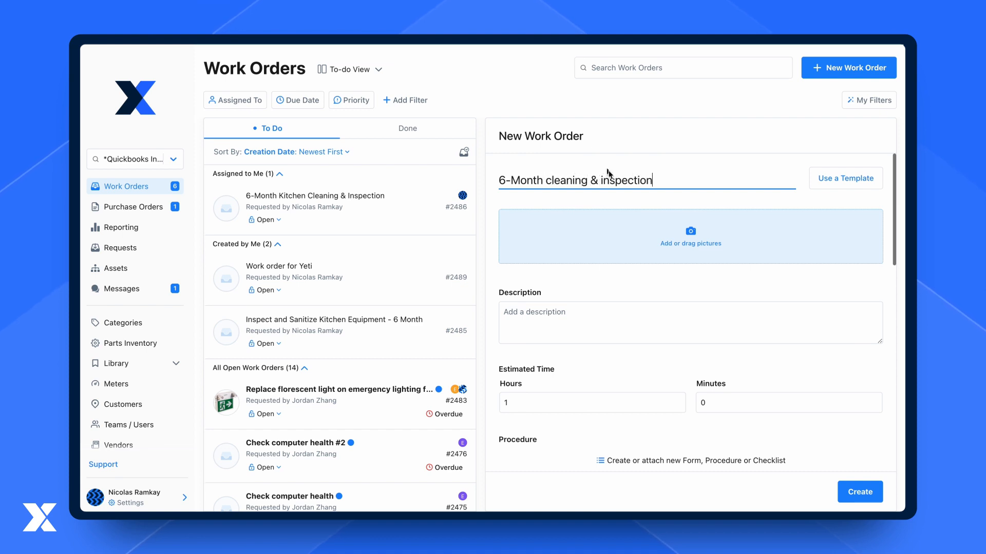
mouse_move(598, 327)
type("Typical")
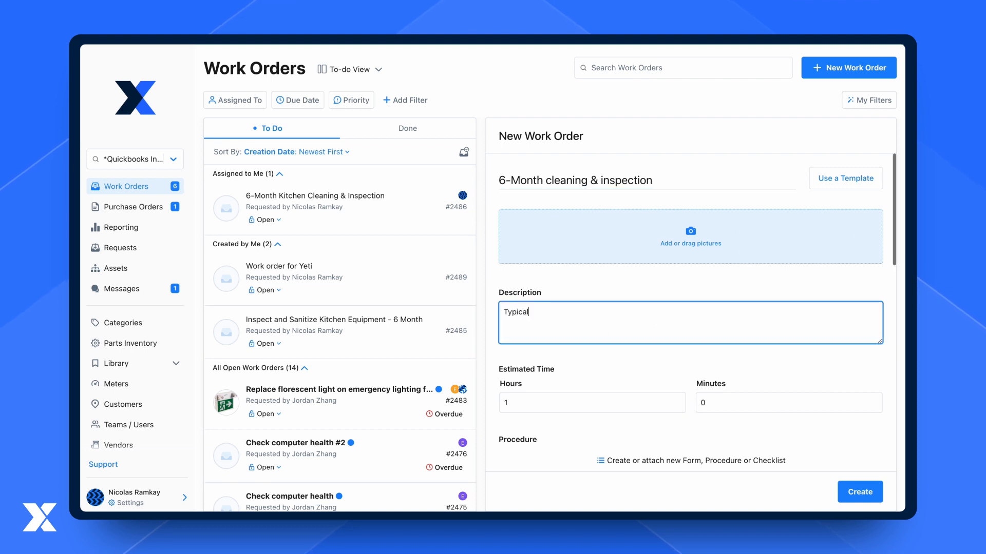
type("6 month clean")
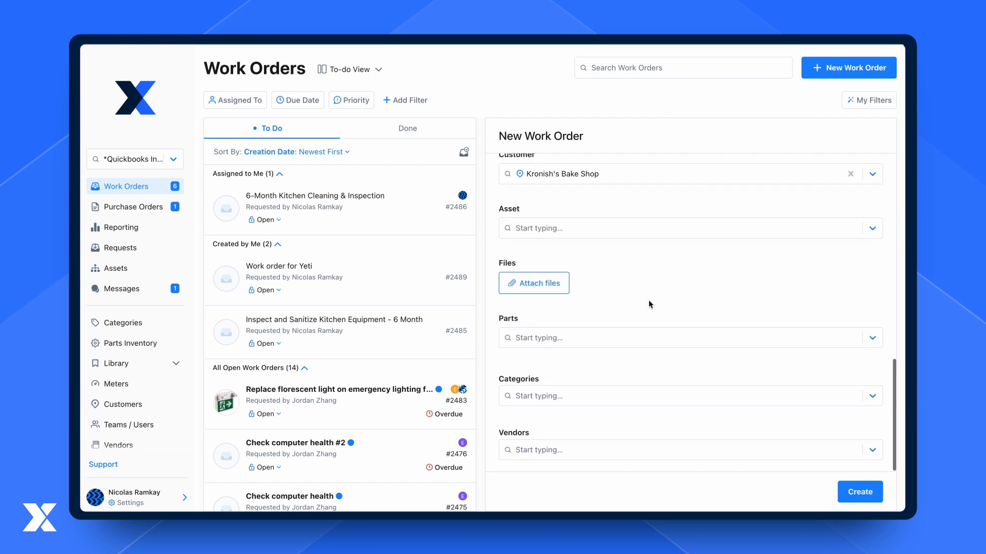
left_click(858, 492)
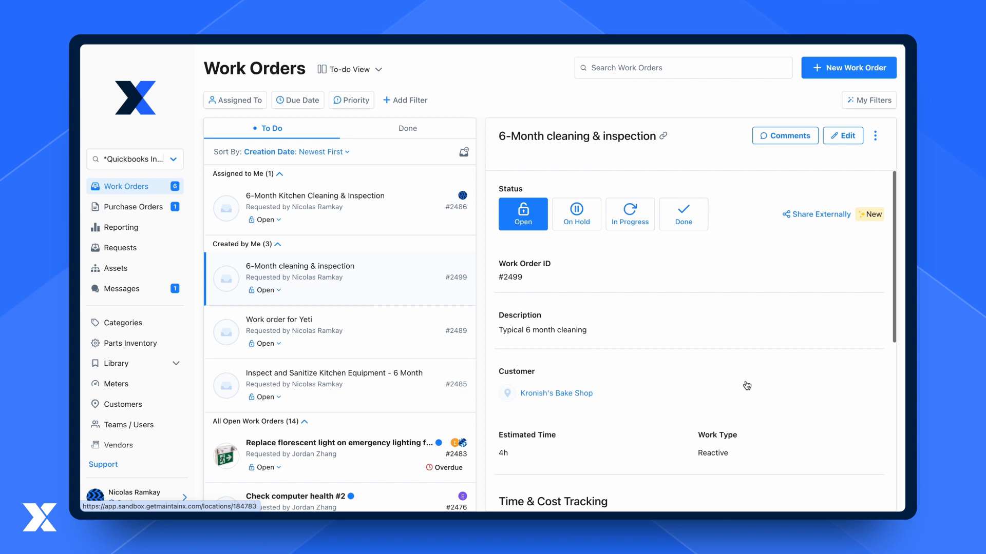
Add four 60W Light Bulbs and one Cleaning as parts used on the work order.
scroll("down", 3)
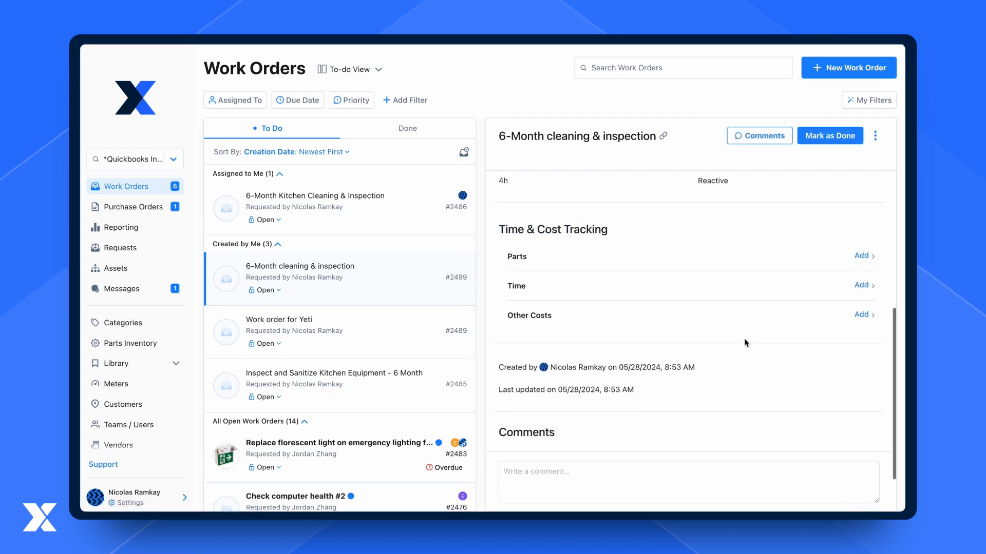
scroll("up", 3)
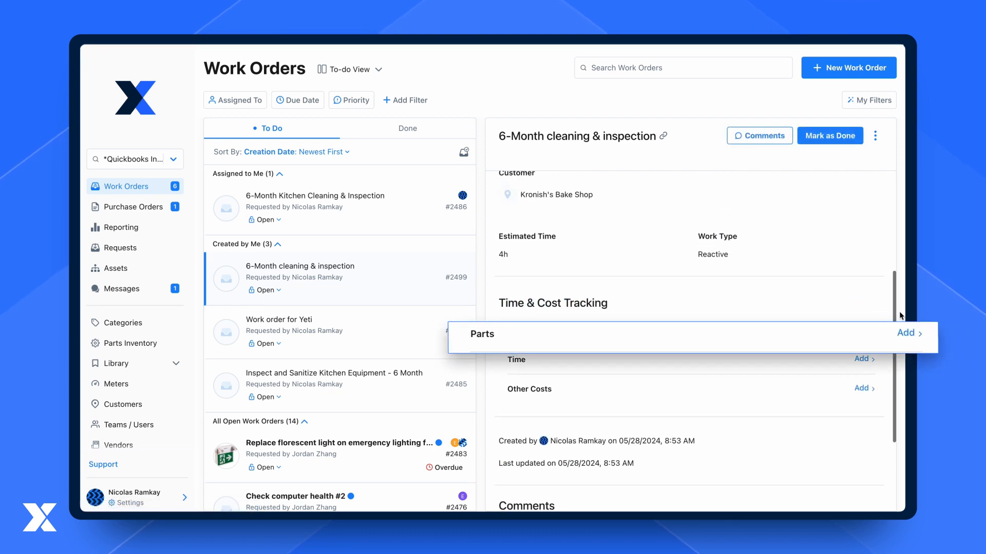
left_click(908, 333)
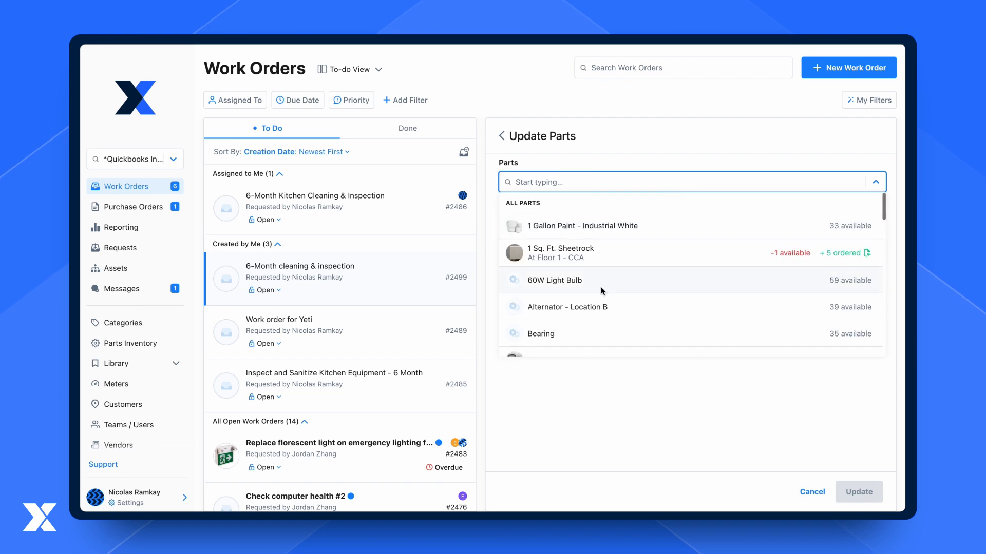
left_click(553, 280)
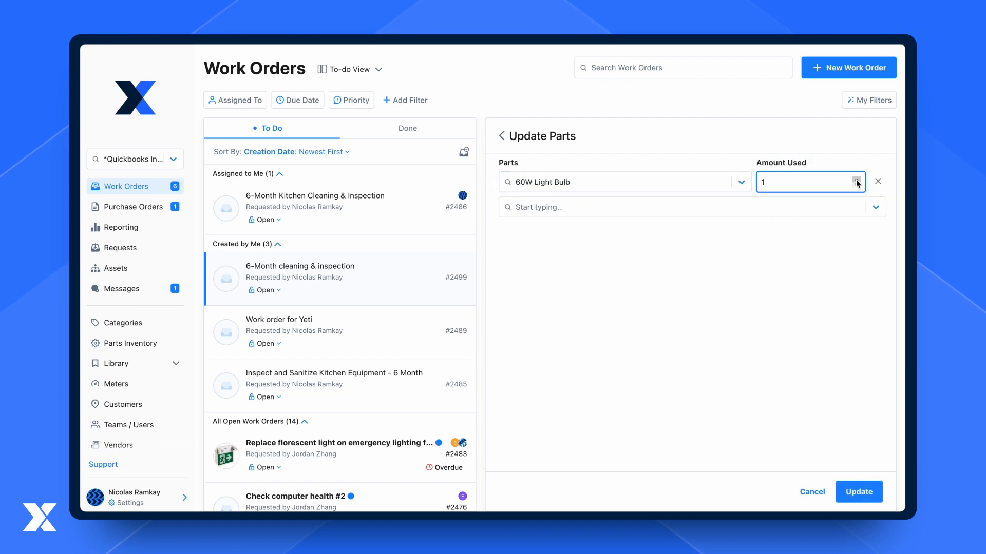
left_click(688, 206)
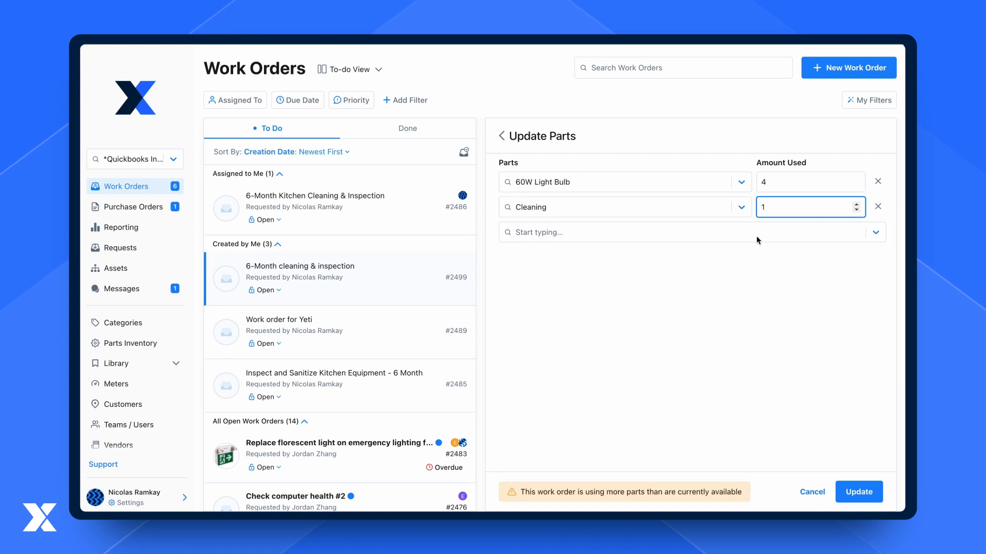
left_click(858, 492)
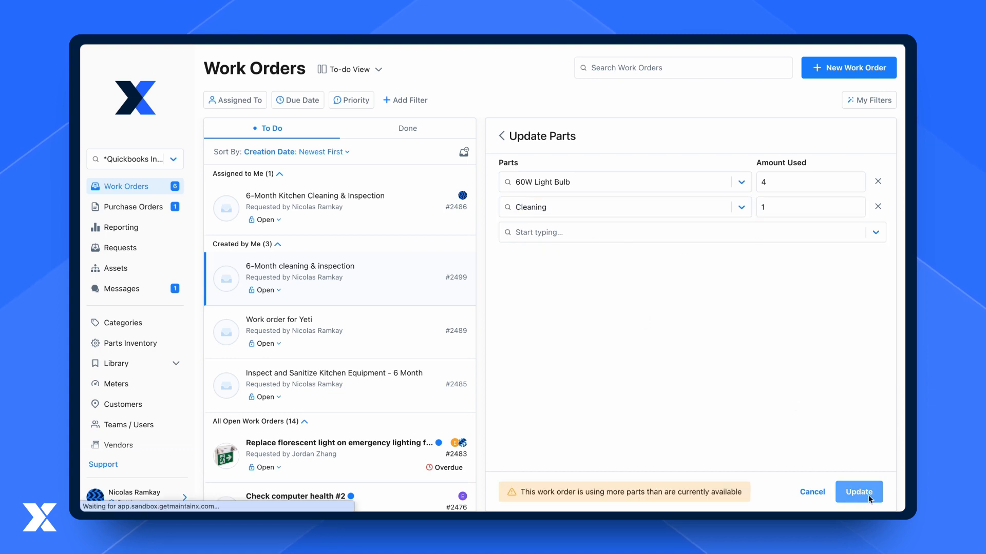
Save the parts and log a 6h 30m time entry on work order #2499.
left_click(859, 492)
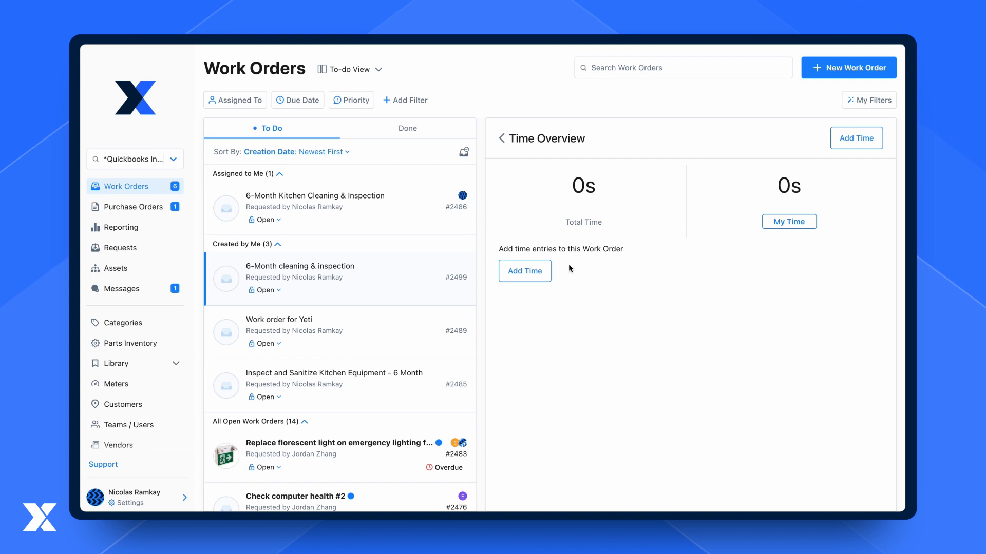
left_click(525, 271)
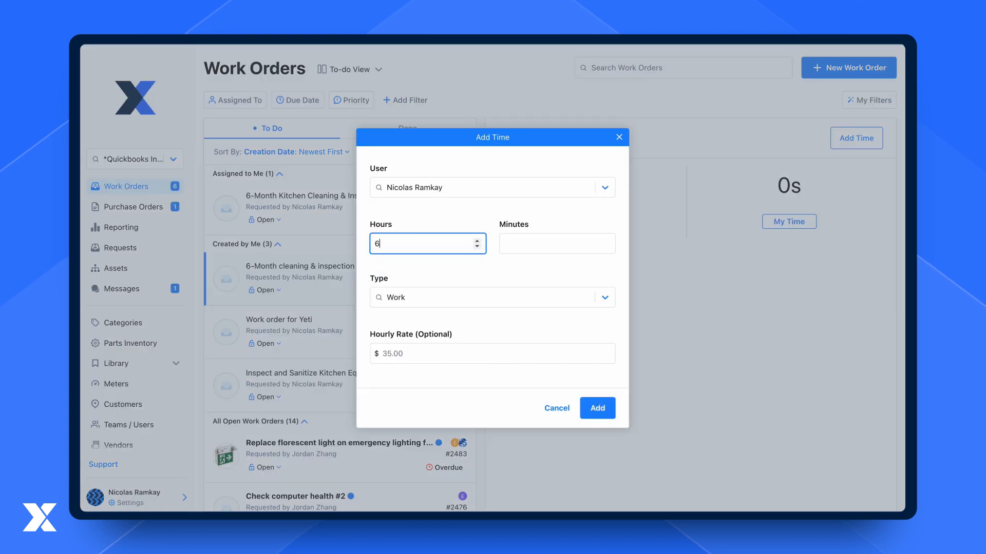
left_click(595, 407)
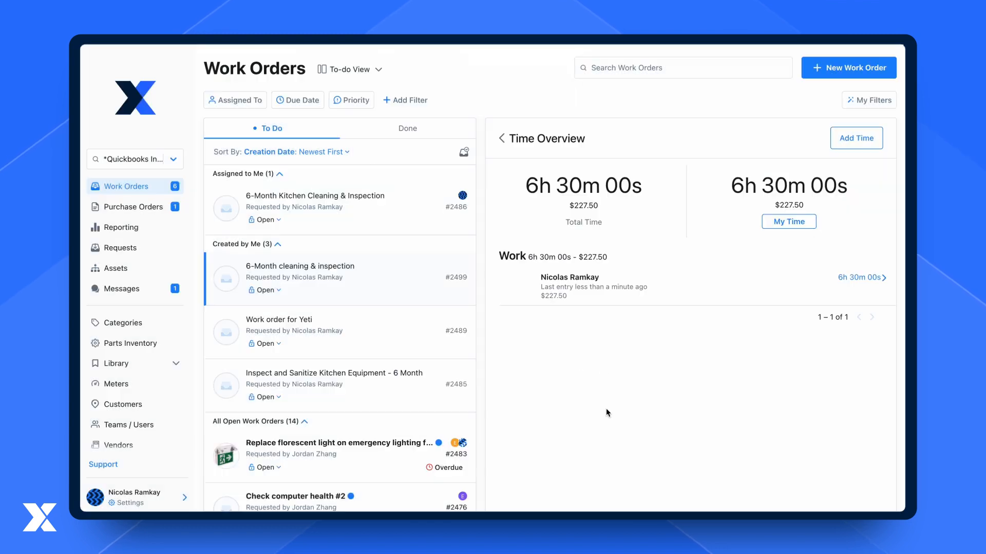
left_click(299, 266)
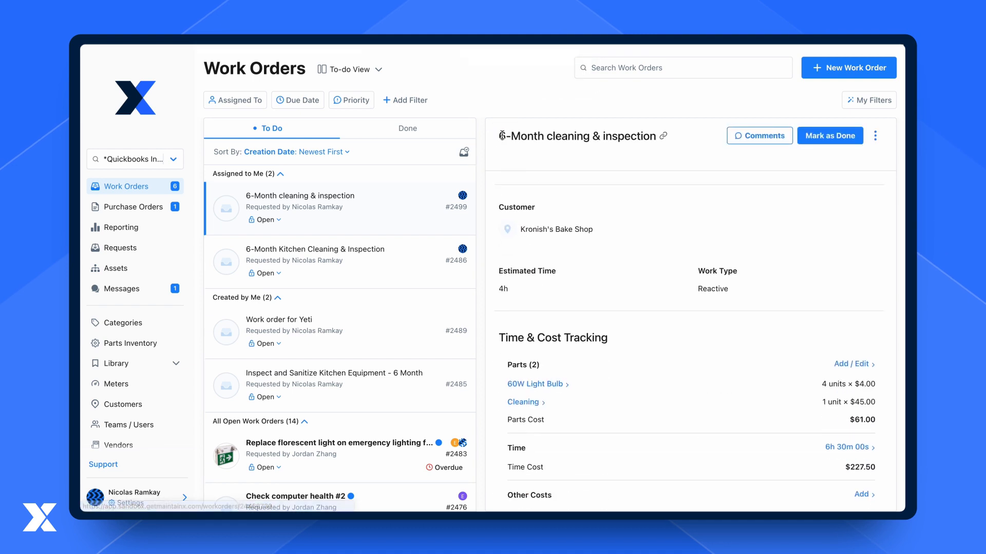
scroll("down", 3)
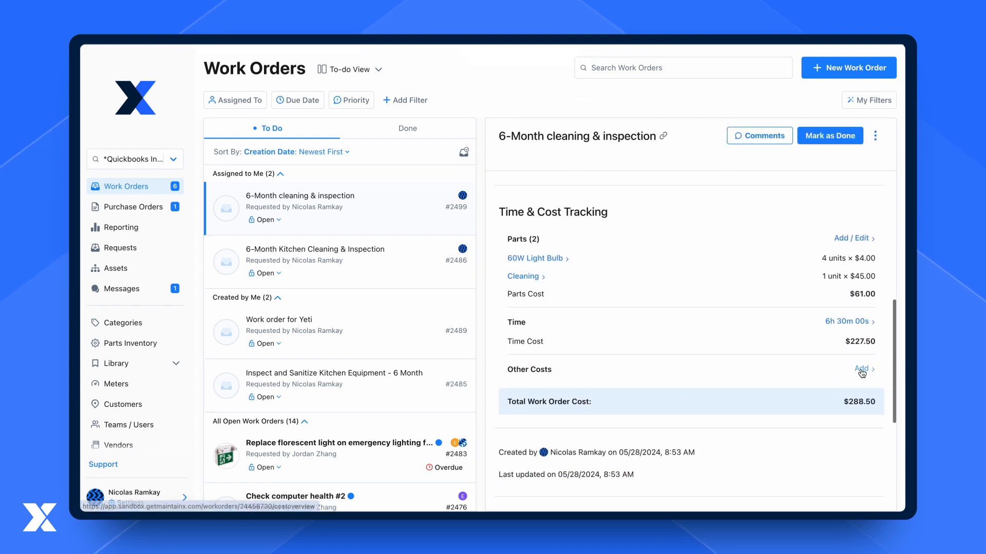
Add a $5.00 Travel cost described as "Train to location and back" under Other Costs.
left_click(860, 369)
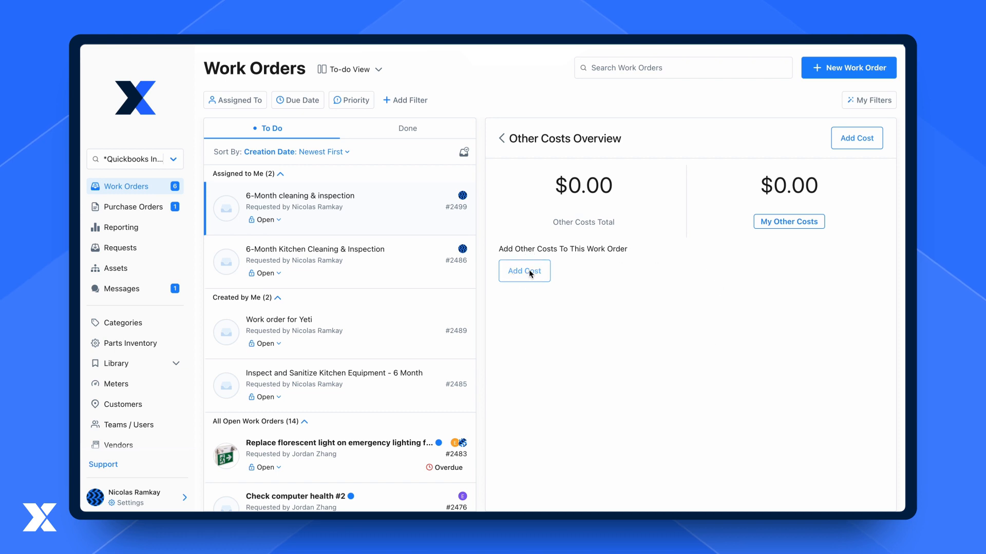
left_click(524, 271)
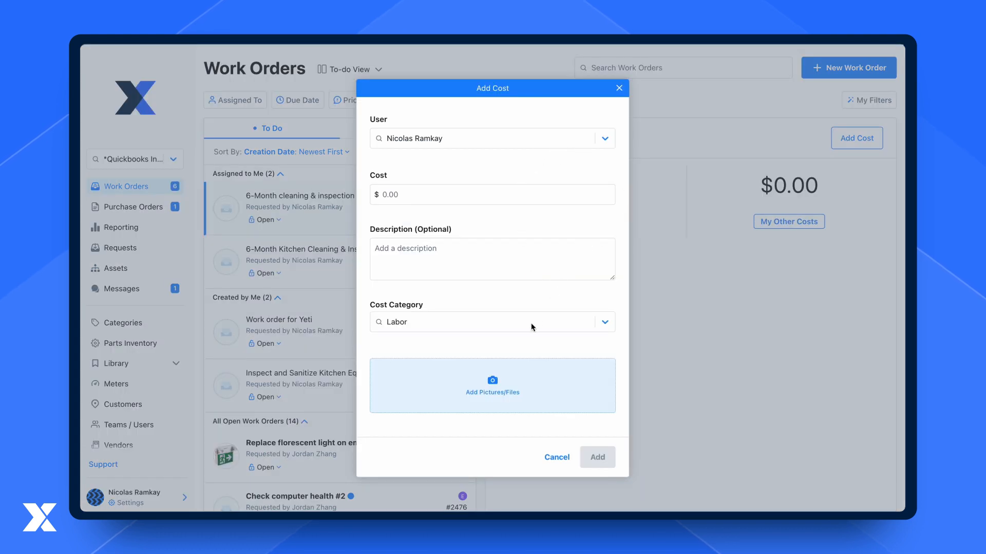
left_click(492, 321)
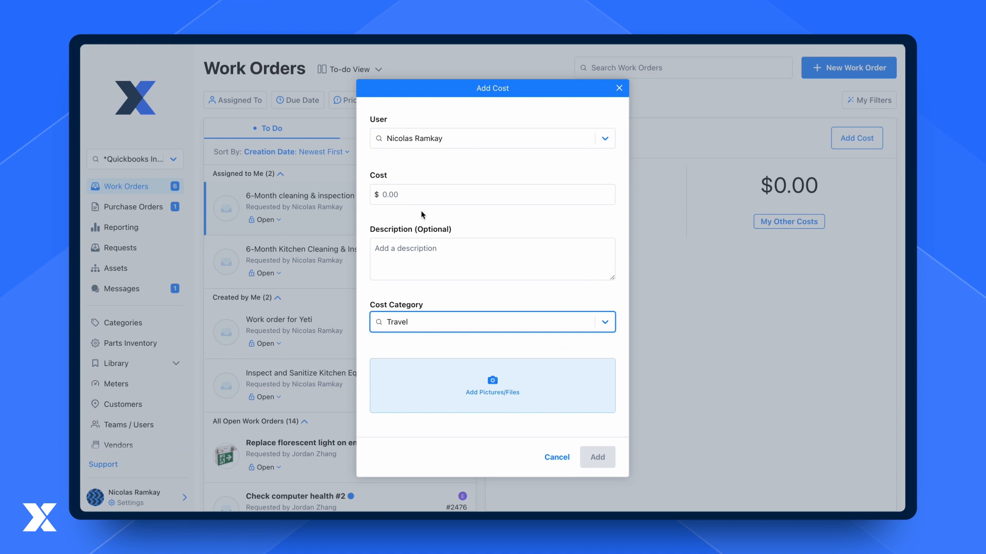
type("5.00")
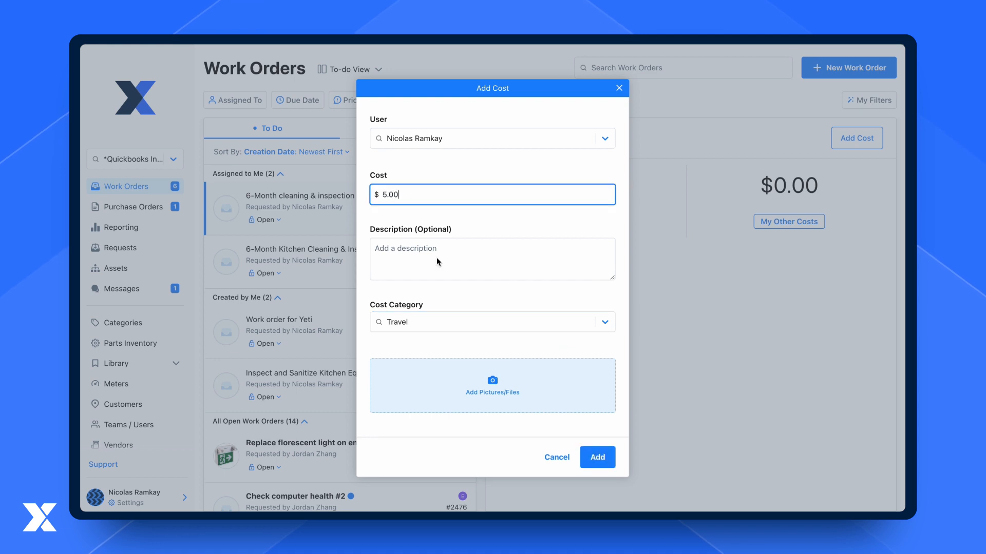
type("Train to location and back")
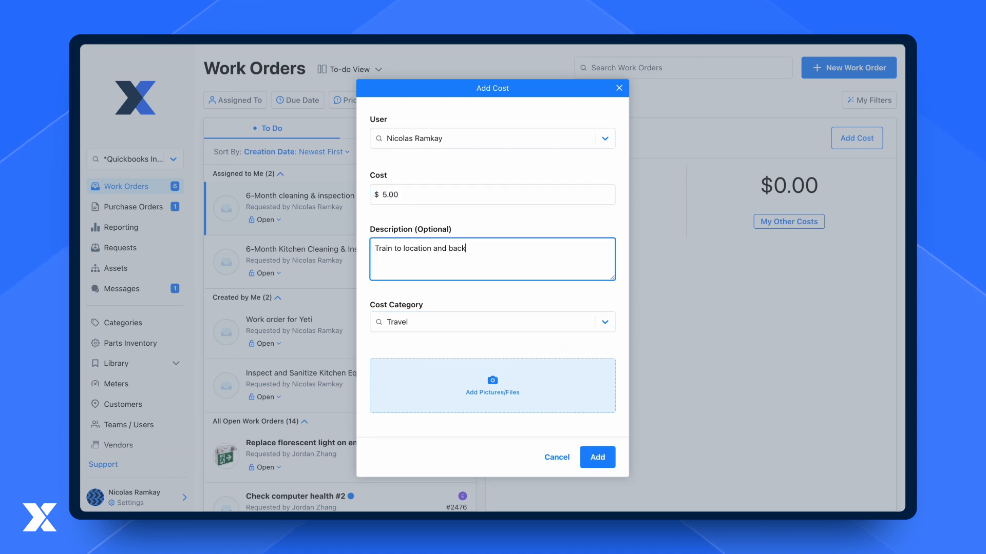
left_click(595, 457)
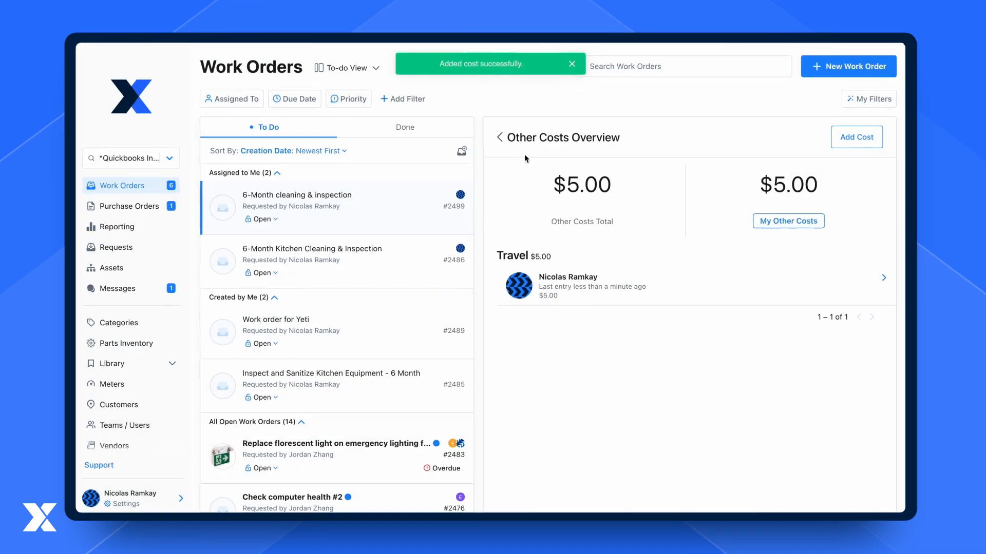
Return to work order #2499 and check its Time & Cost Tracking total of $293.50.
left_click(296, 195)
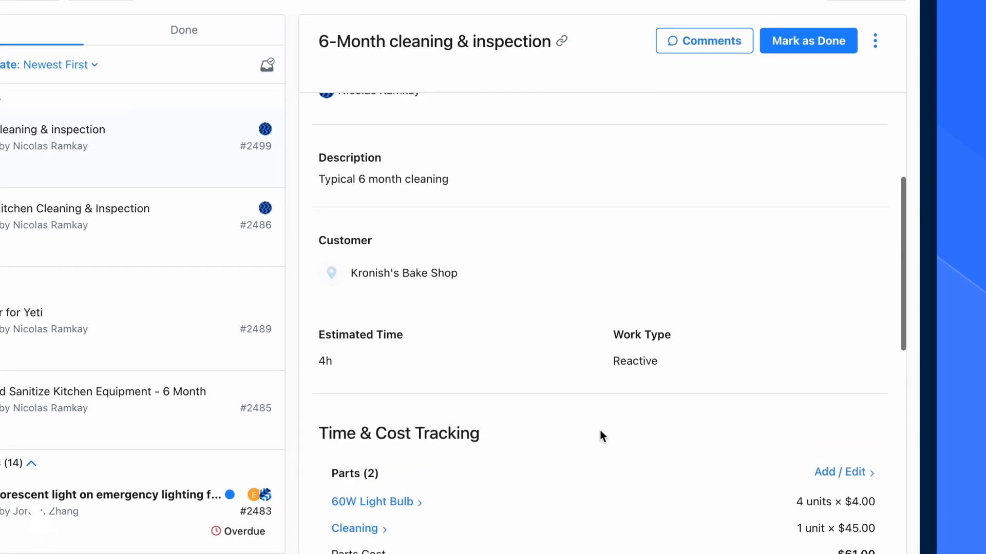
scroll("up", 3)
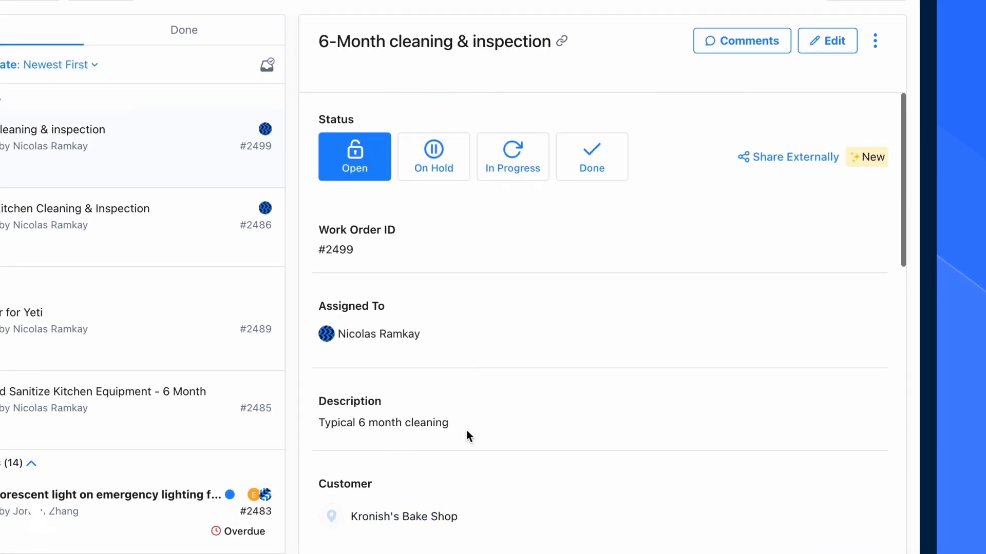
scroll("down", 3)
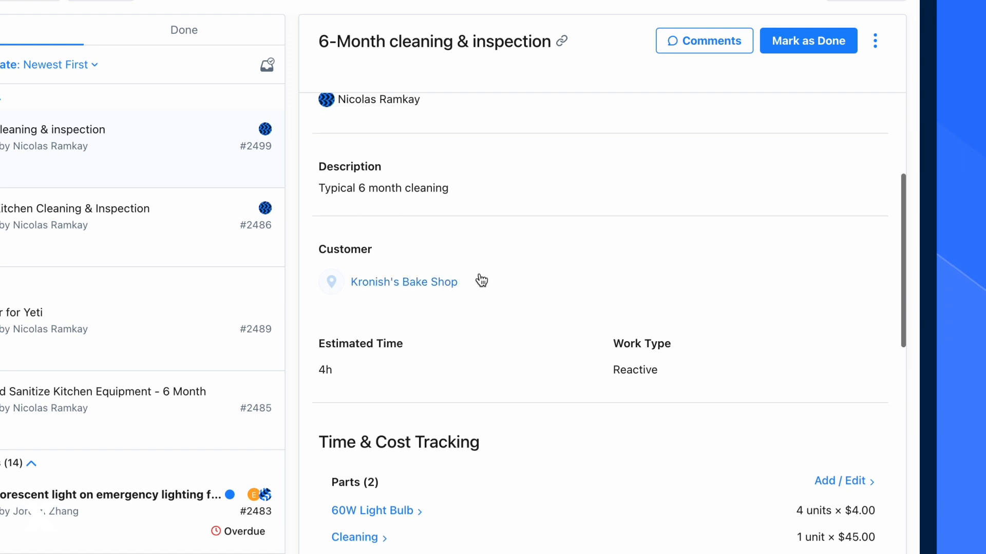
scroll("down", 3)
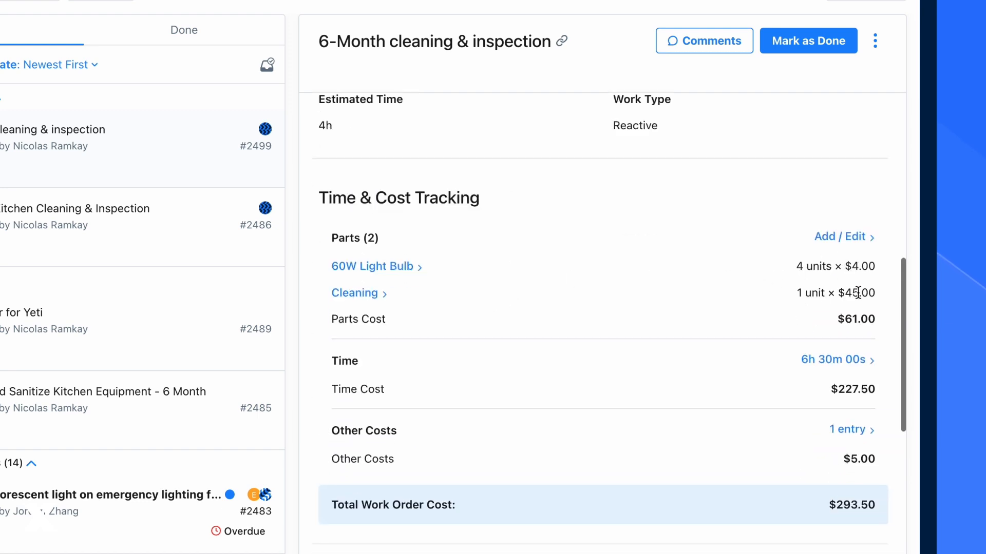
scroll("down", 3)
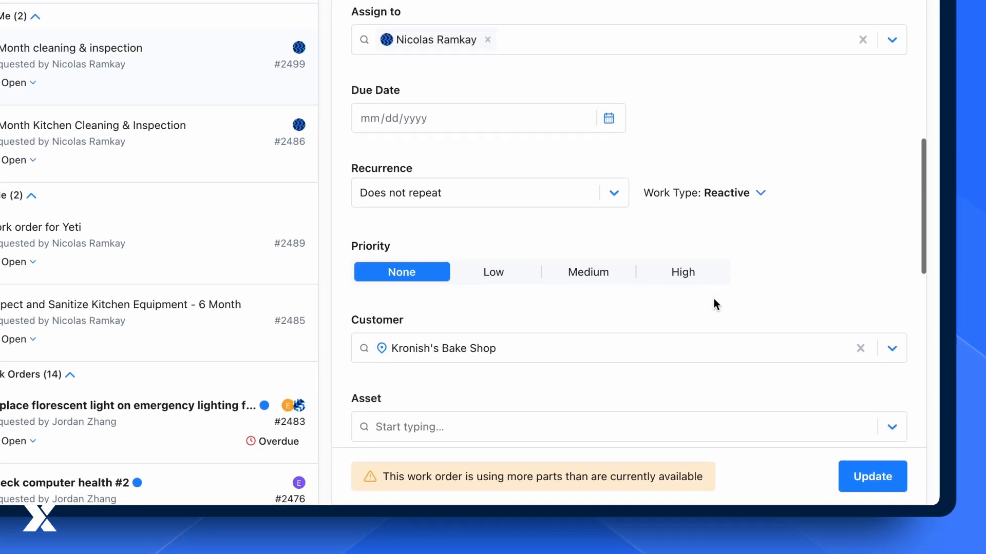
Add the Invoice category to the work order and save the update.
scroll("down", 3)
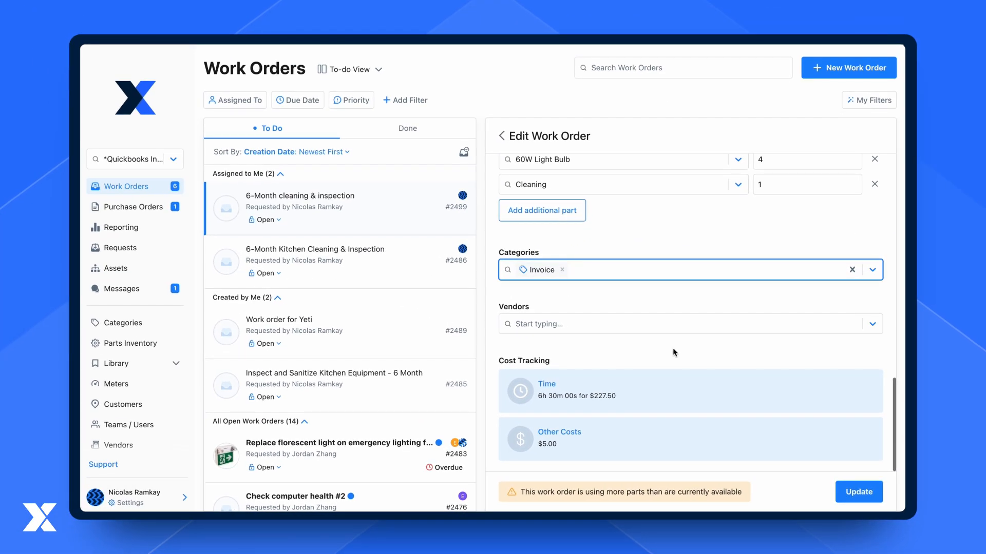
scroll("up", 3)
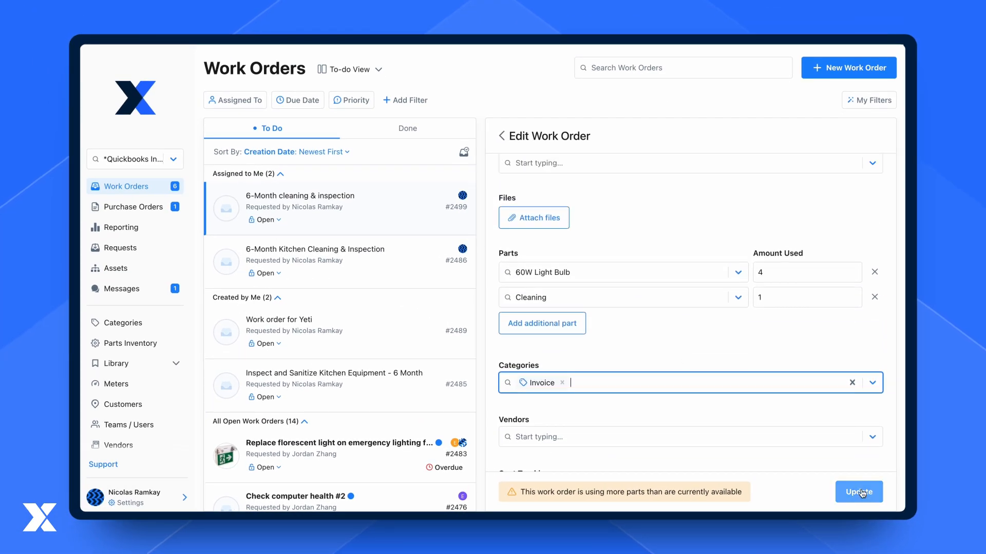
left_click(858, 492)
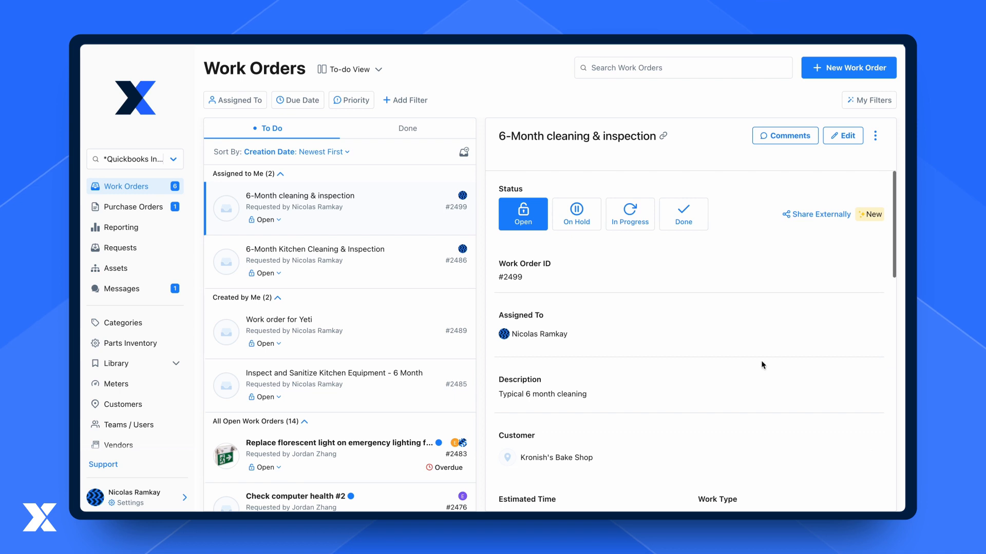
mouse_move(722, 244)
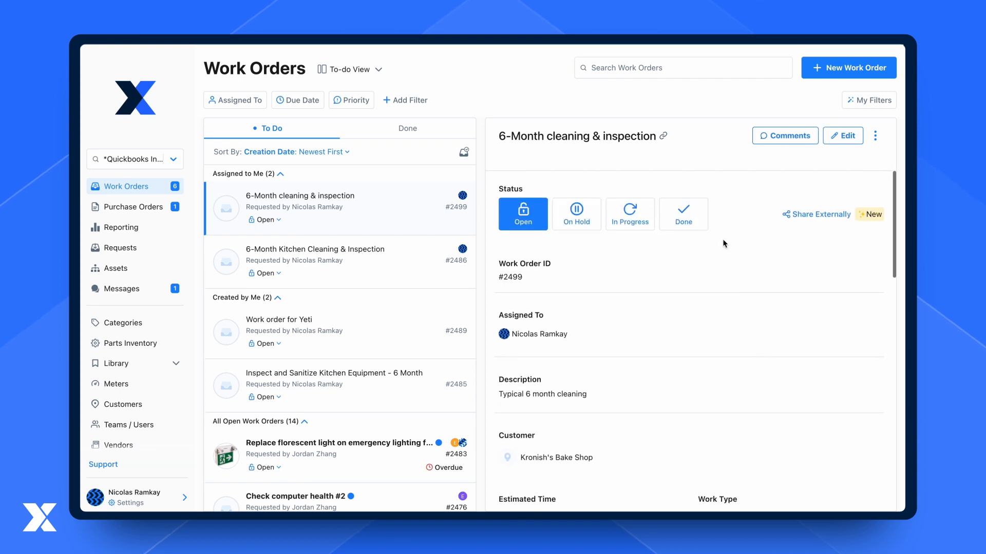
Mark work order #2499 Done and open the generated QuickBooks invoice #94.
left_click(682, 214)
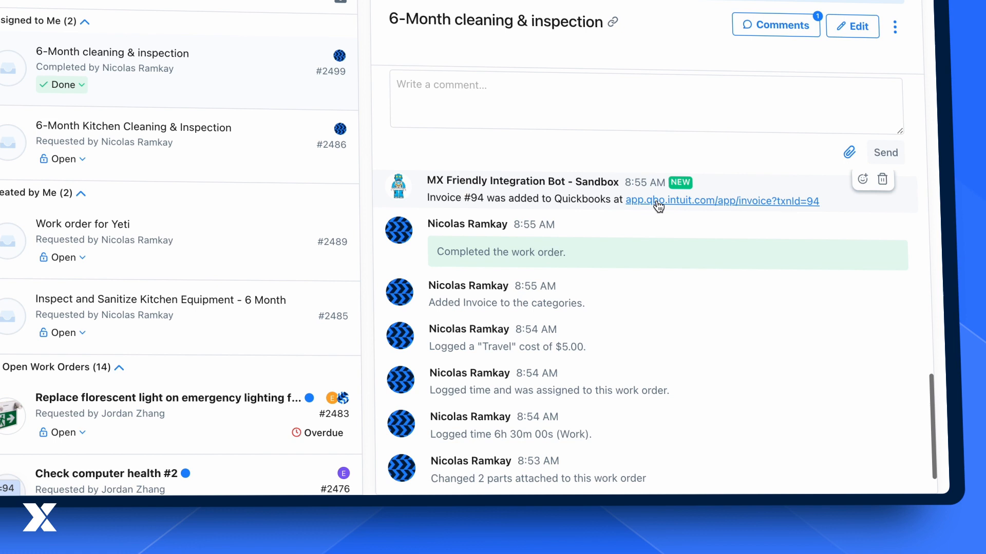
mouse_move(635, 206)
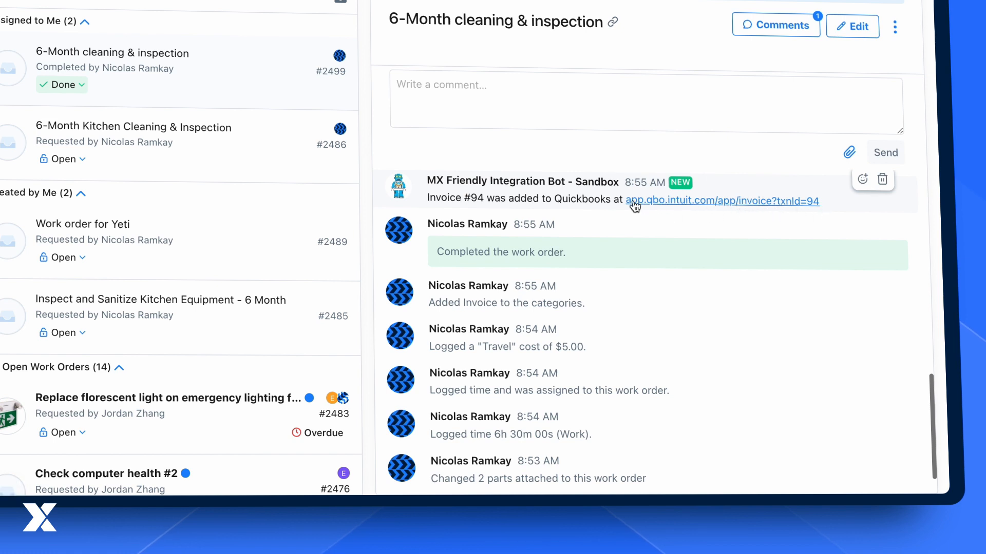
mouse_move(754, 208)
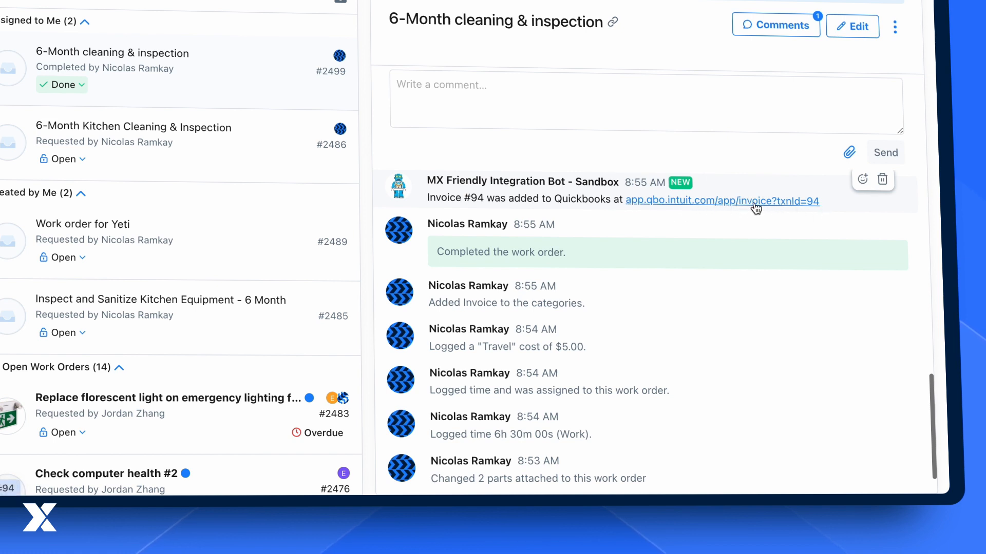
left_click(722, 200)
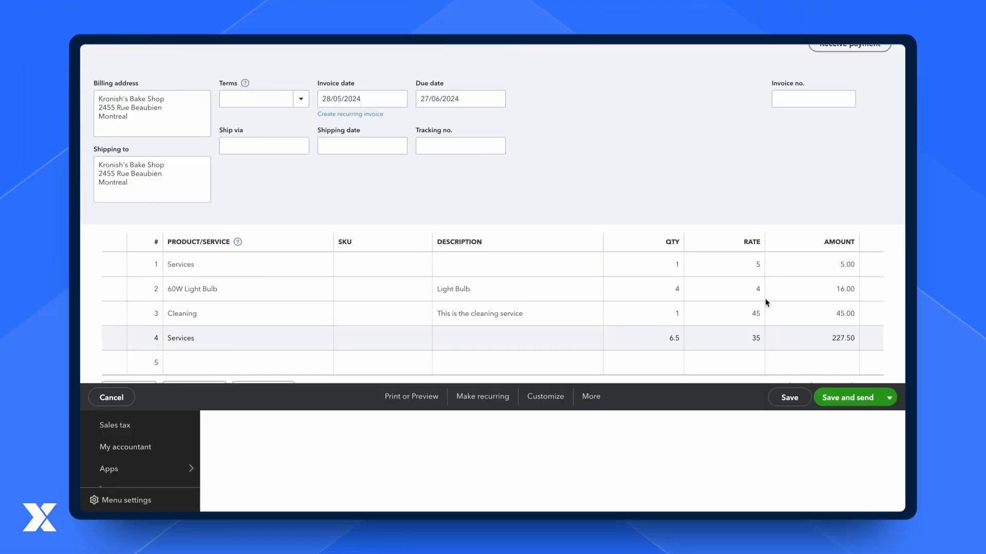
scroll("up", 3)
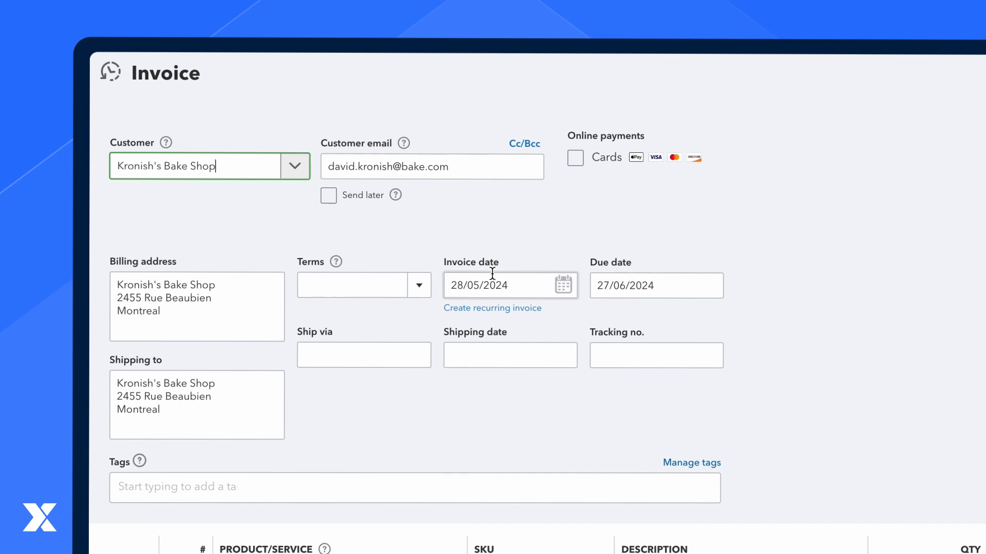
scroll("down", 3)
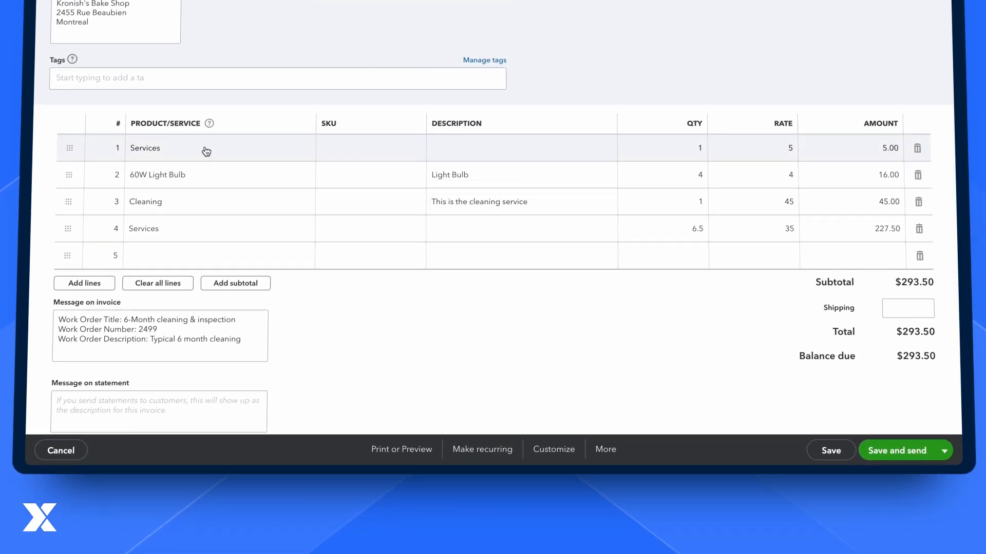
mouse_move(682, 156)
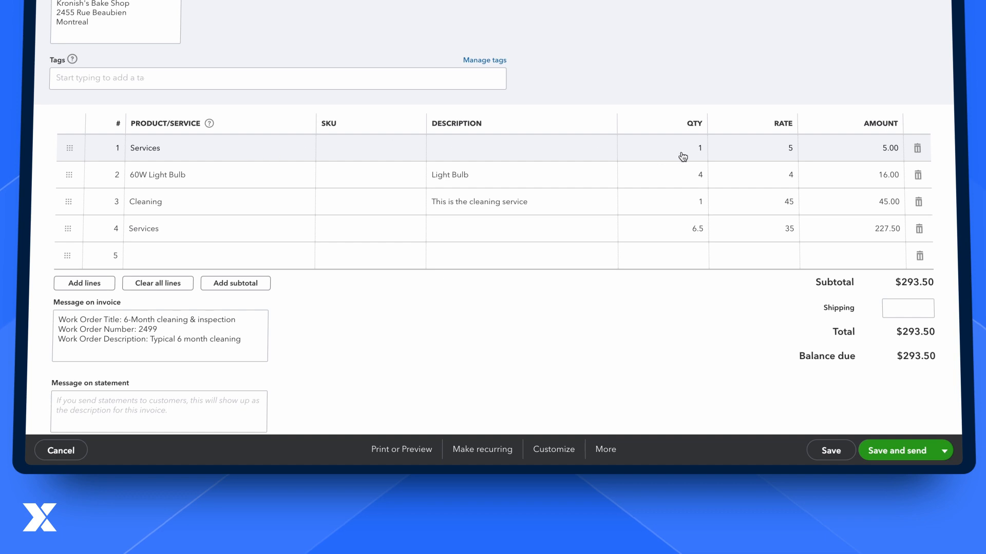
mouse_move(250, 130)
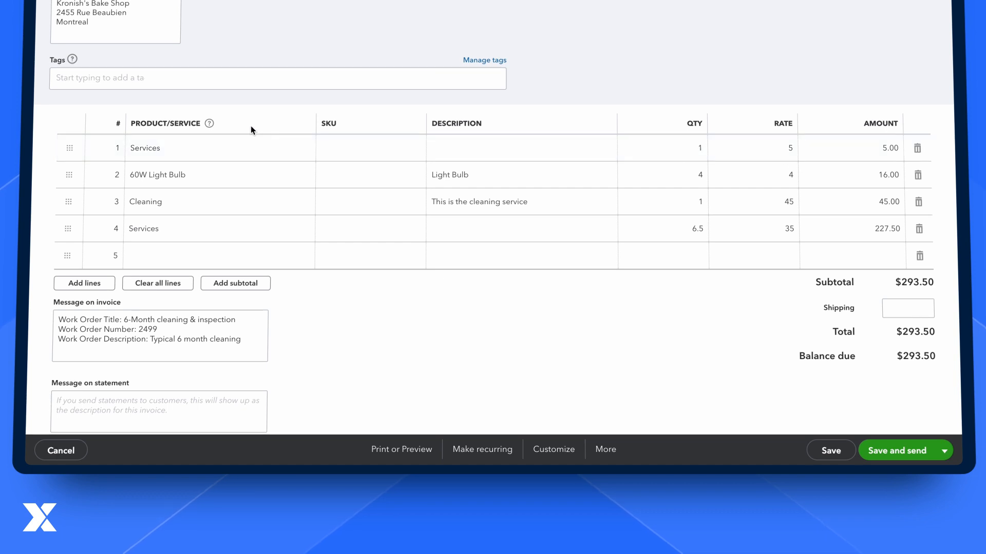
mouse_move(262, 202)
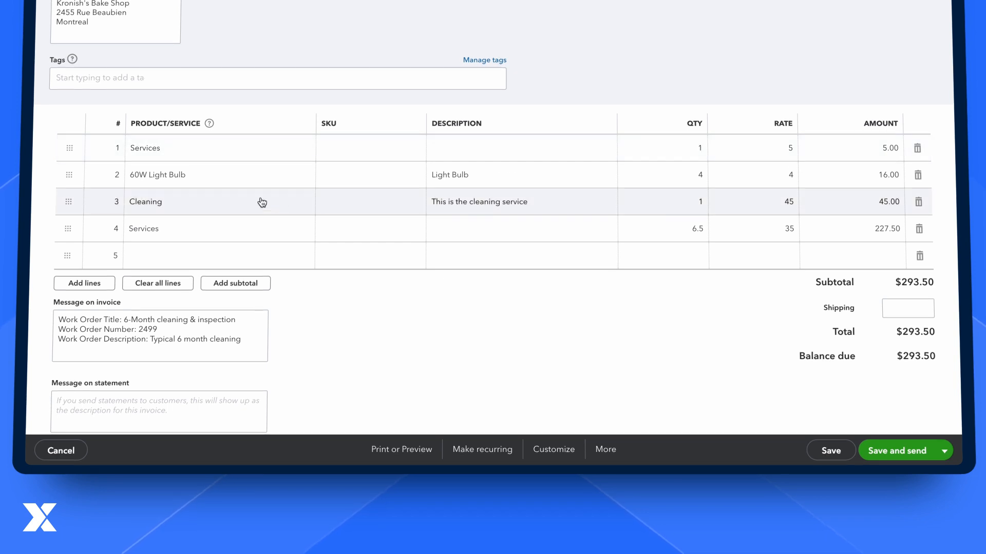
mouse_move(786, 175)
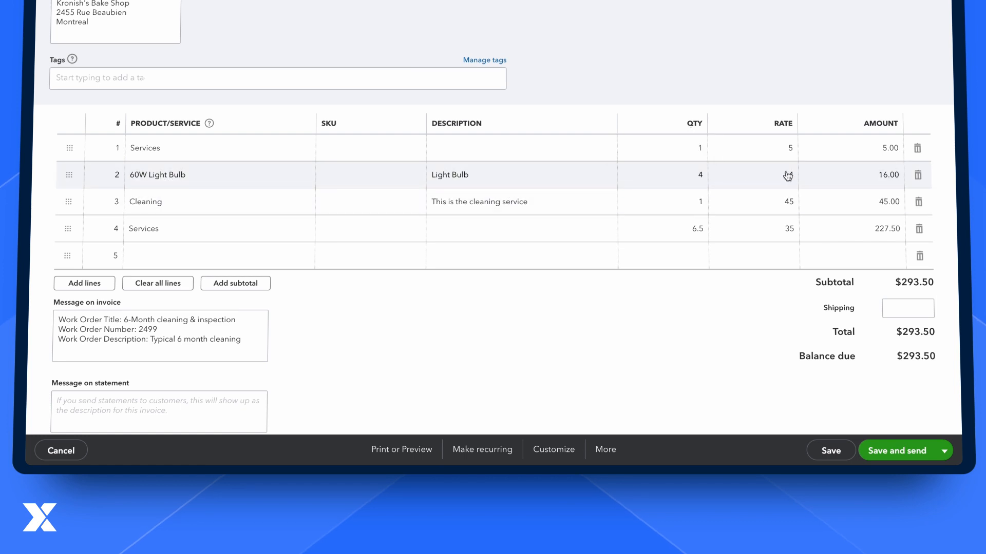
mouse_move(522, 228)
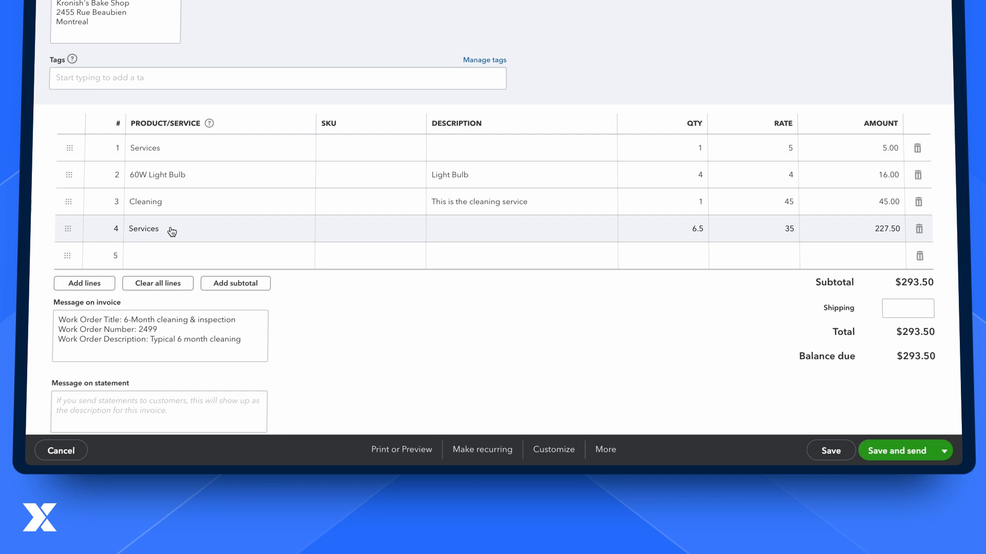
left_click(160, 337)
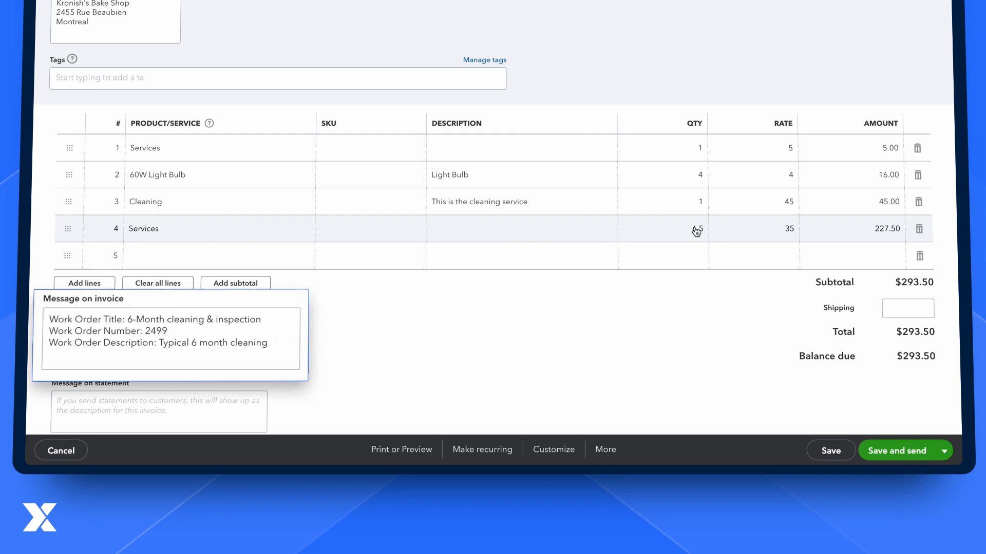